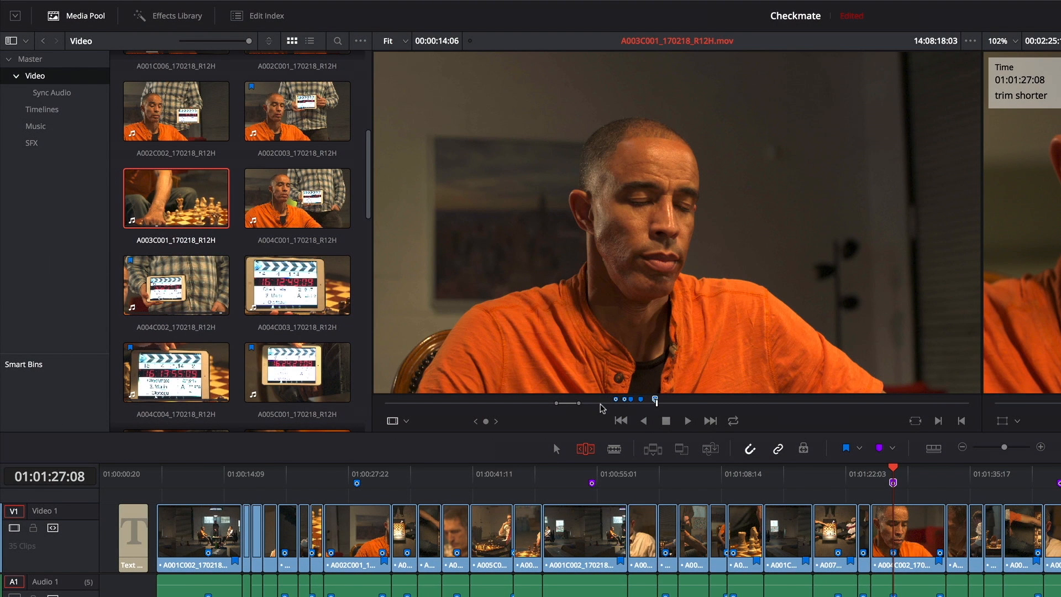
# Convert clip A003C001_170218_R12H's marked in-to-out range into a duration marker from the jog bar.
pyautogui.click(687, 420)
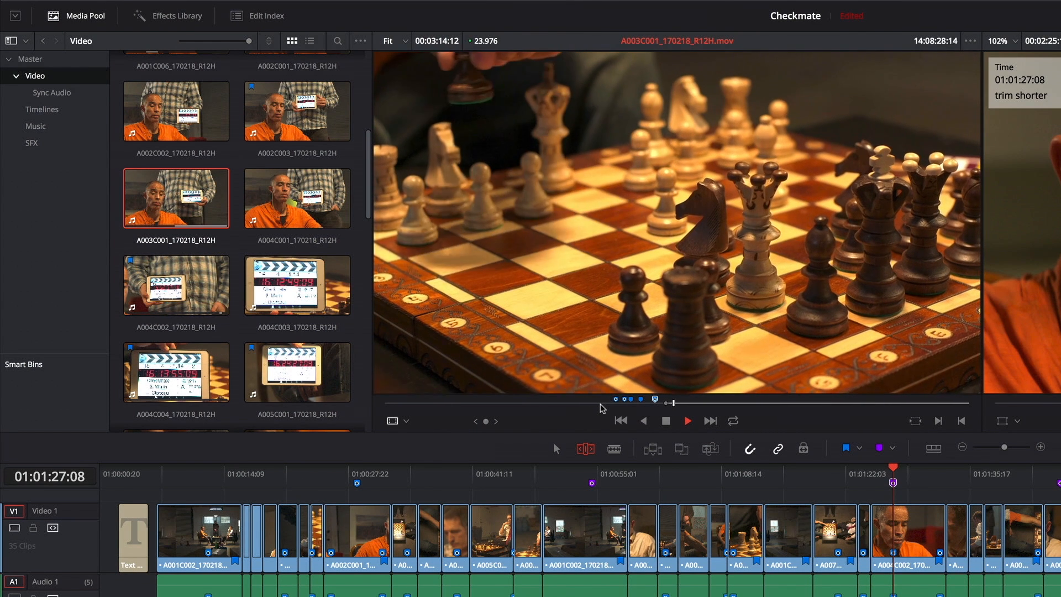
pyautogui.rightClick(673, 330)
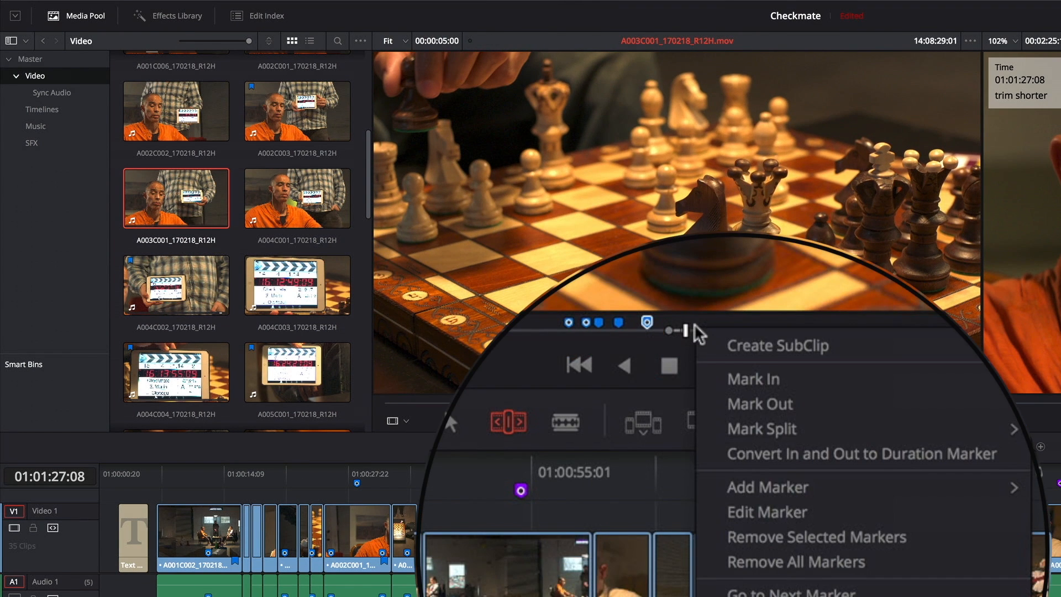
pyautogui.moveTo(819, 454)
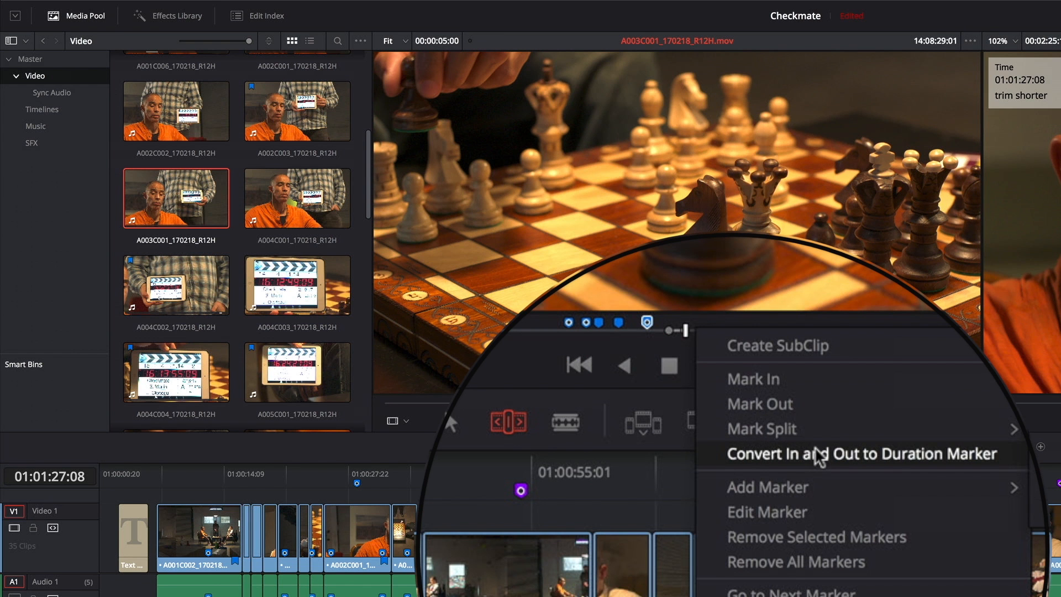
pyautogui.click(858, 453)
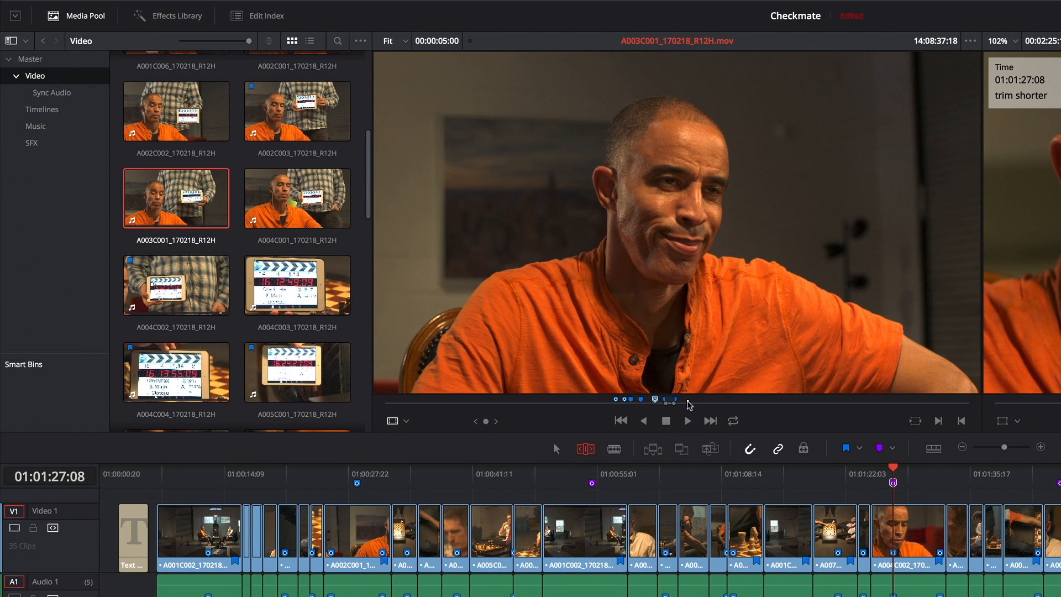
# Mark another in-to-out range later in clip A003C001 for a further duration marker.
pyautogui.click(687, 420)
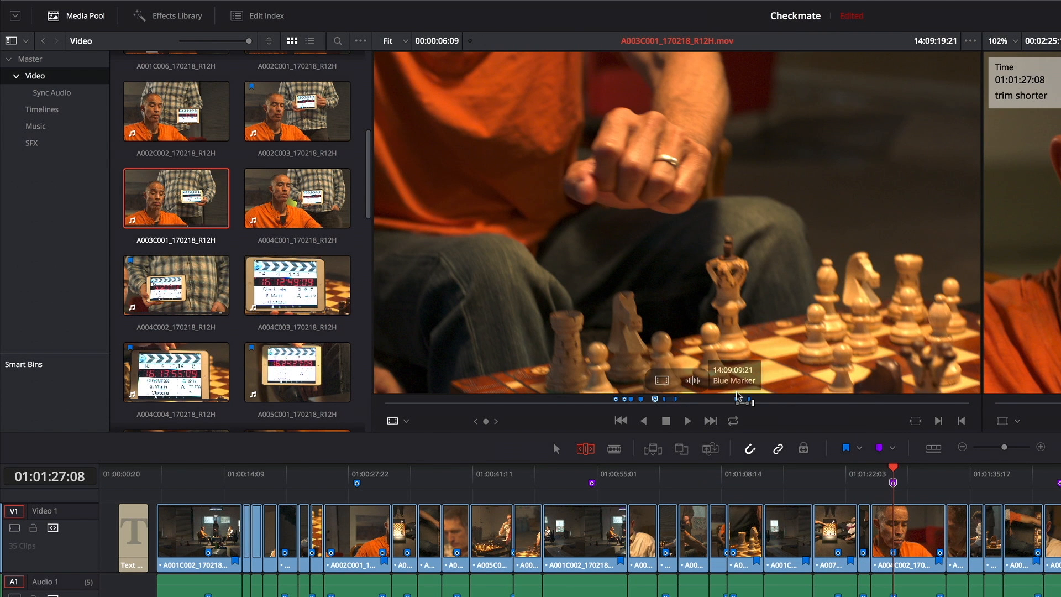
pyautogui.click(687, 420)
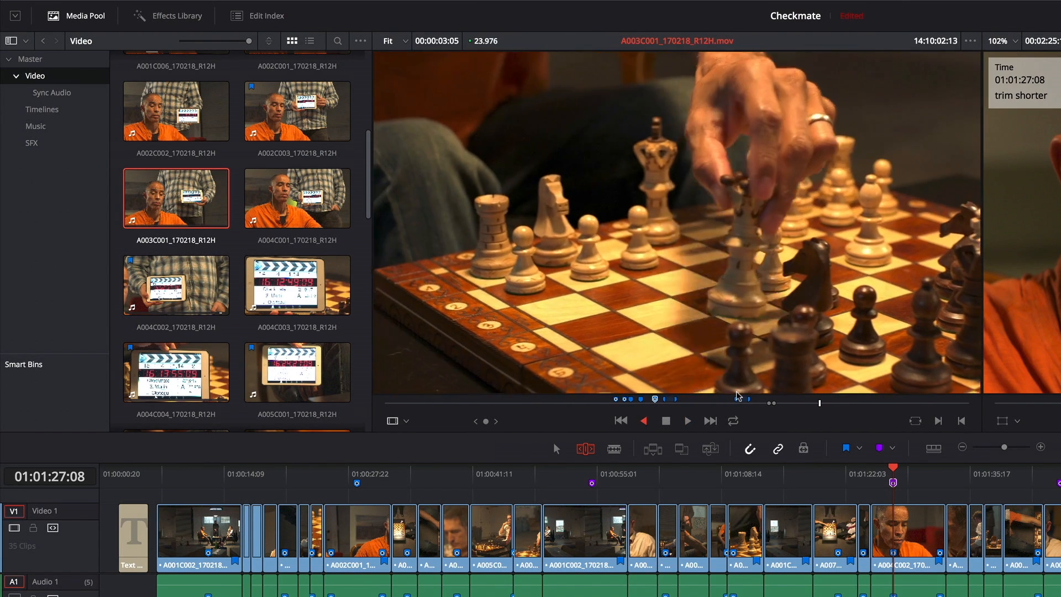
pyautogui.click(687, 420)
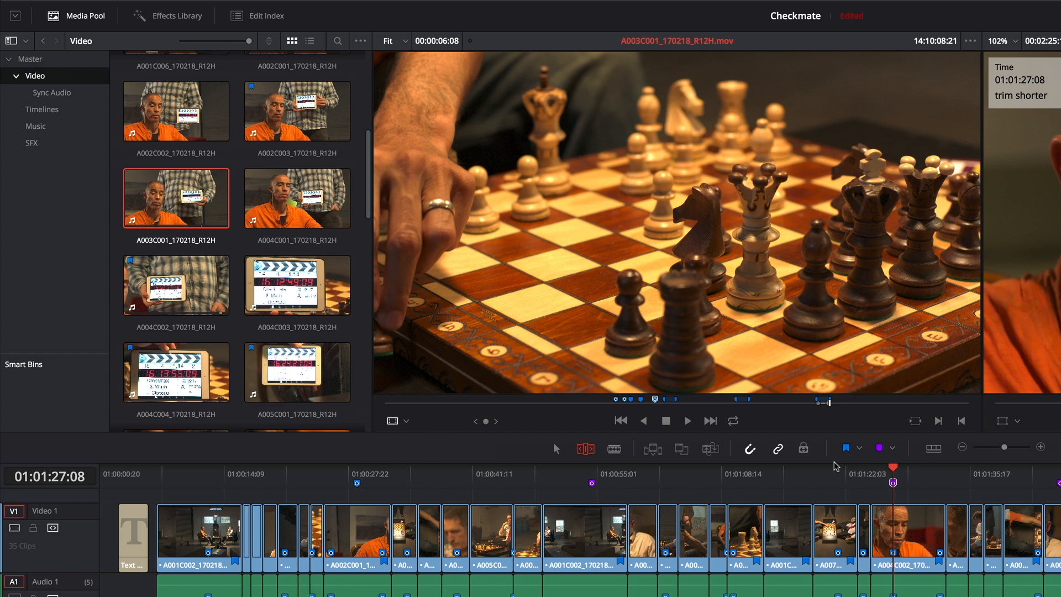
# Load A005C001 and jump to its Marker 3, 'gets up', from the viewer's Markers menu.
pyautogui.click(296, 372)
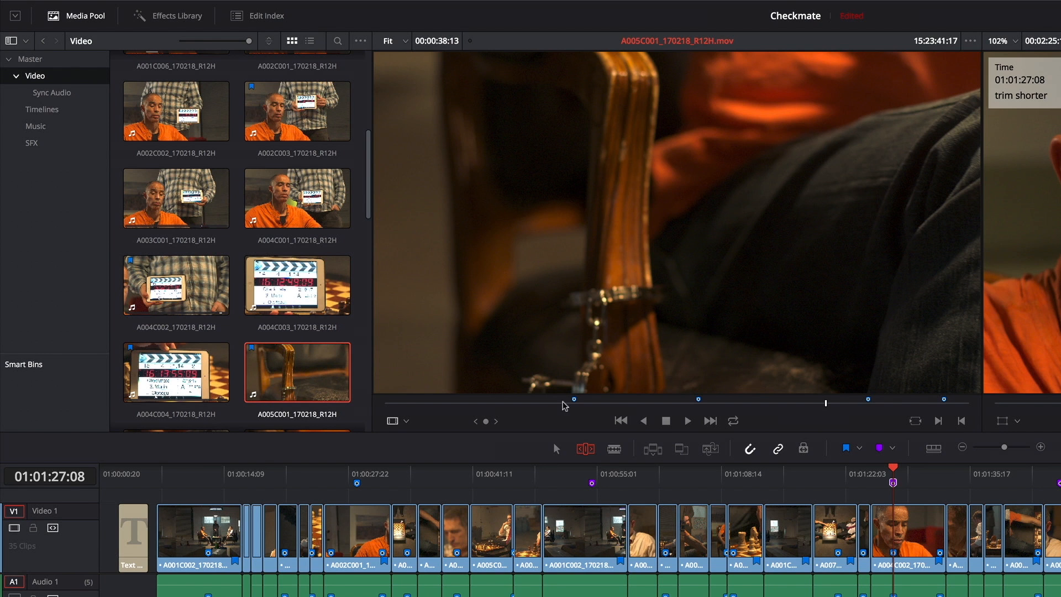
pyautogui.moveTo(963, 405)
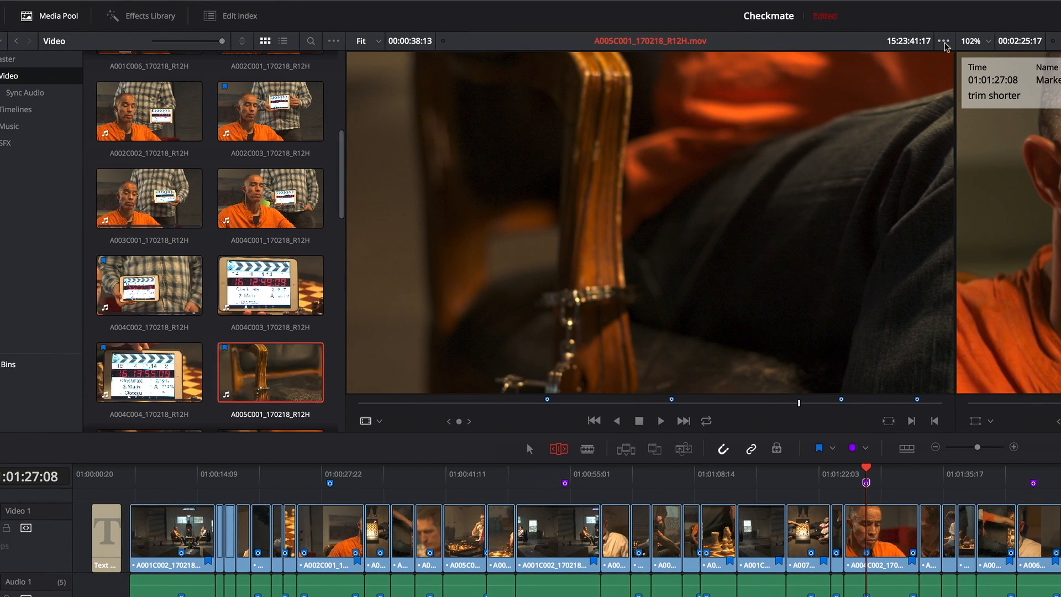
pyautogui.click(944, 40)
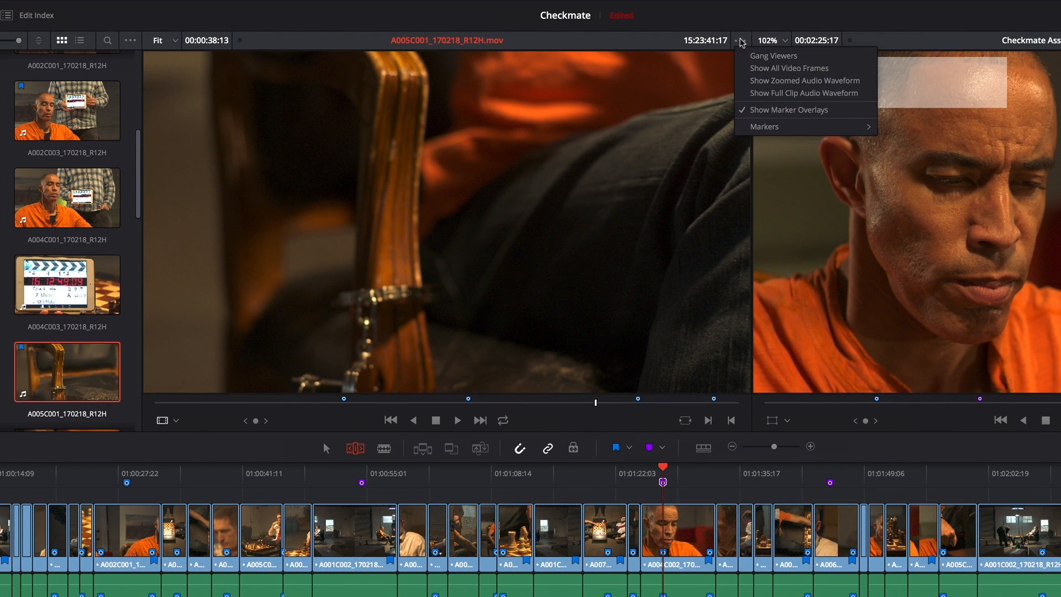
pyautogui.moveTo(764, 126)
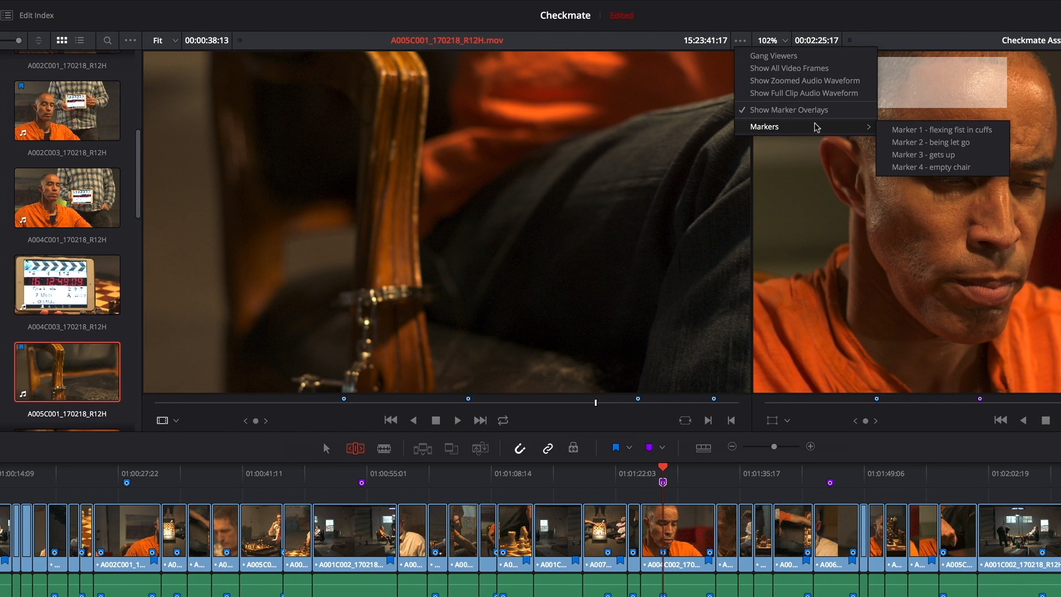
pyautogui.moveTo(943, 142)
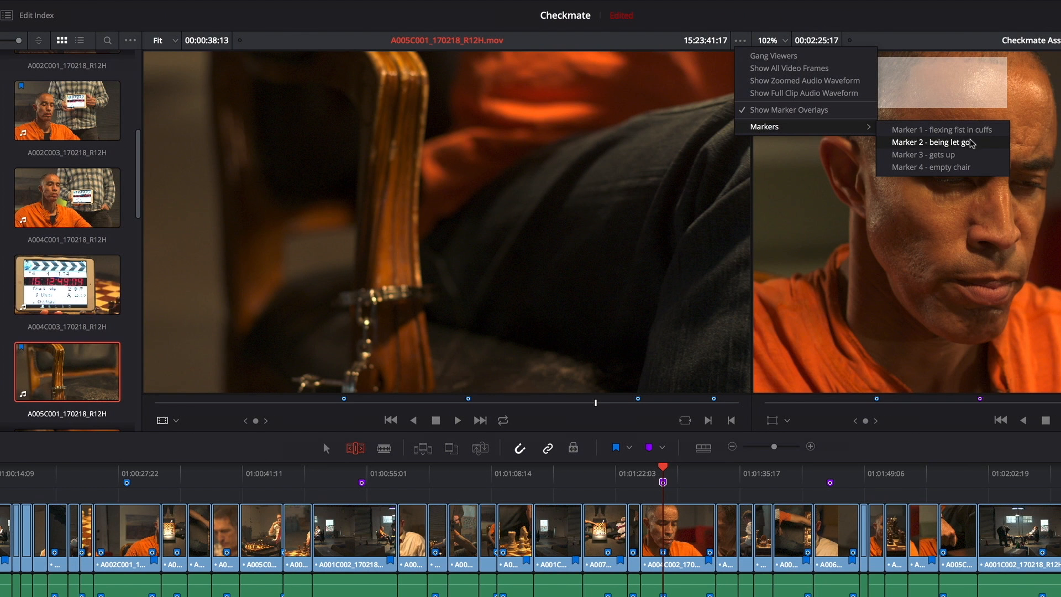
pyautogui.moveTo(948, 144)
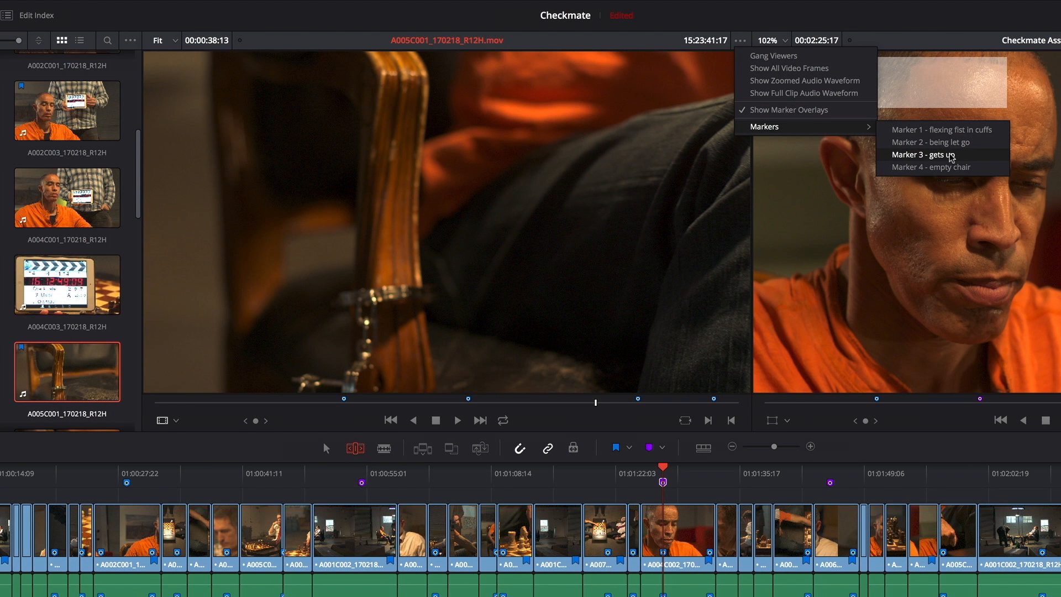
pyautogui.click(923, 154)
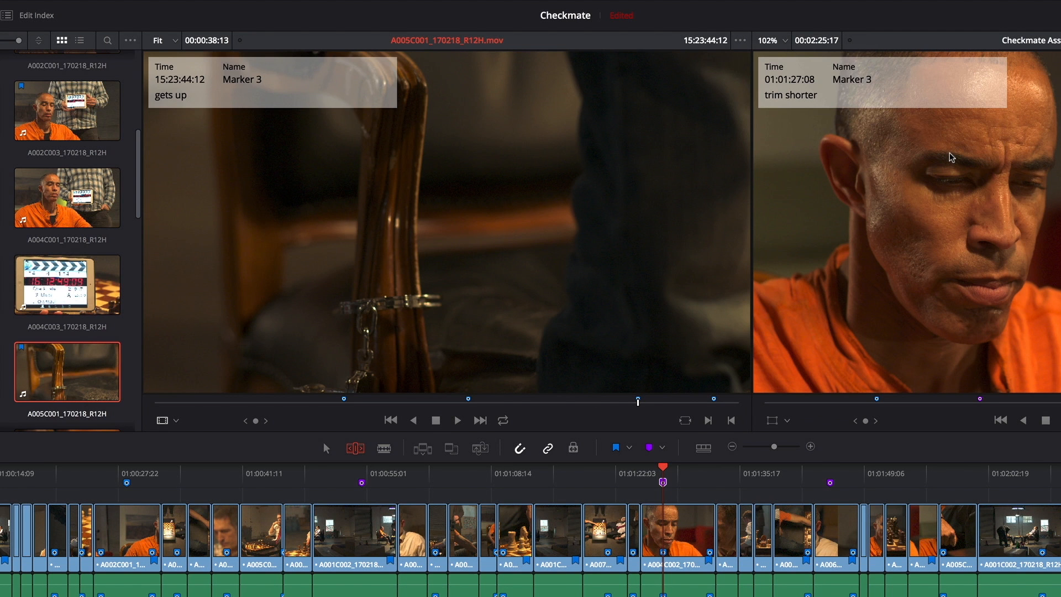
# Load A002C003 and jump to its Marker 25 through the viewer's Markers submenu.
pyautogui.click(66, 110)
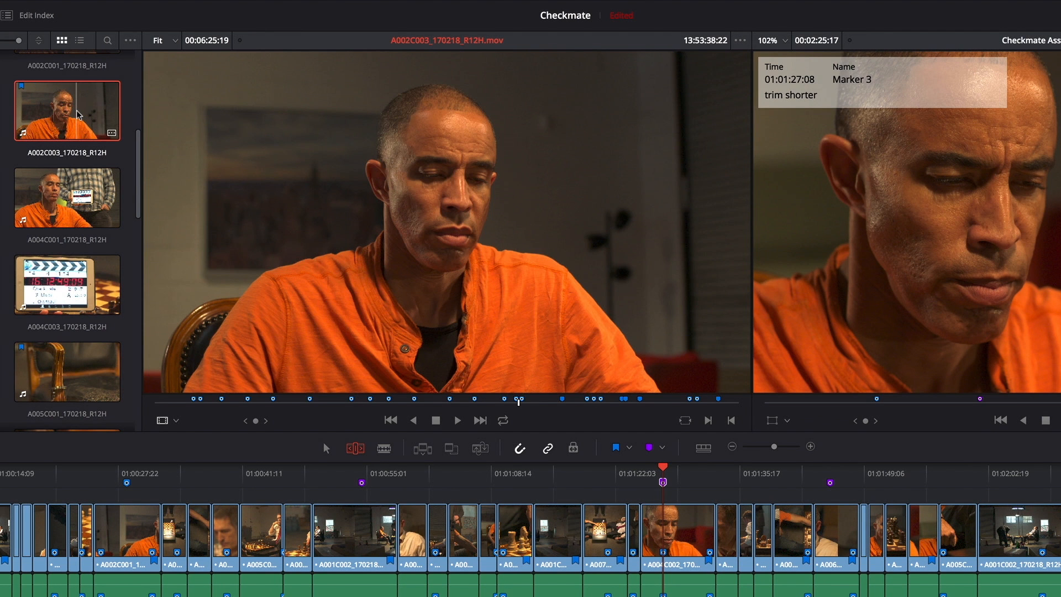
pyautogui.click(740, 40)
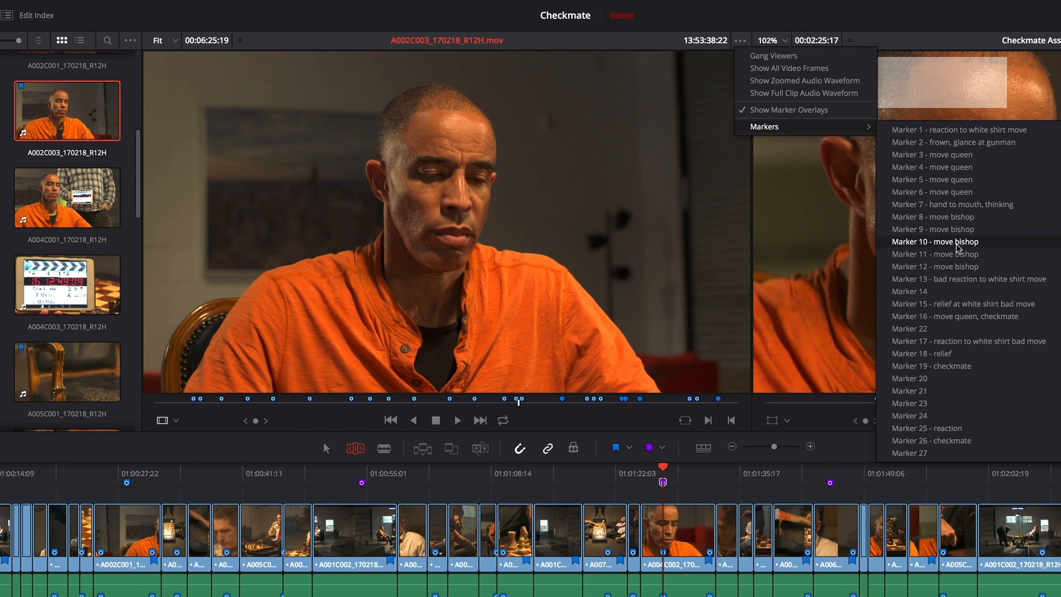
pyautogui.click(927, 427)
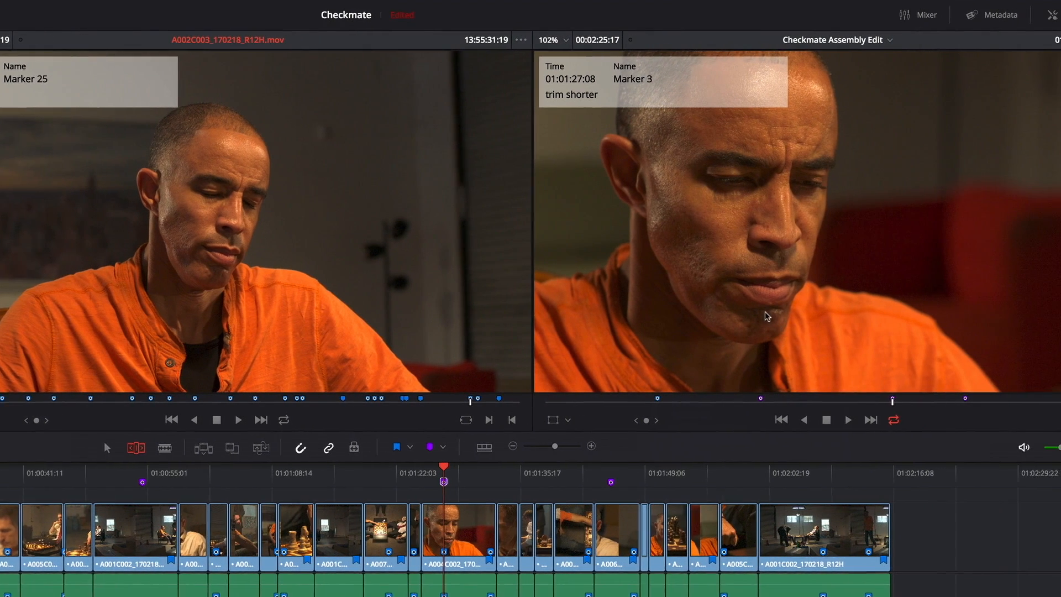
# Browse timeline markers and jump to timeline Marker 3 via the viewer's Markers submenu.
pyautogui.click(1050, 41)
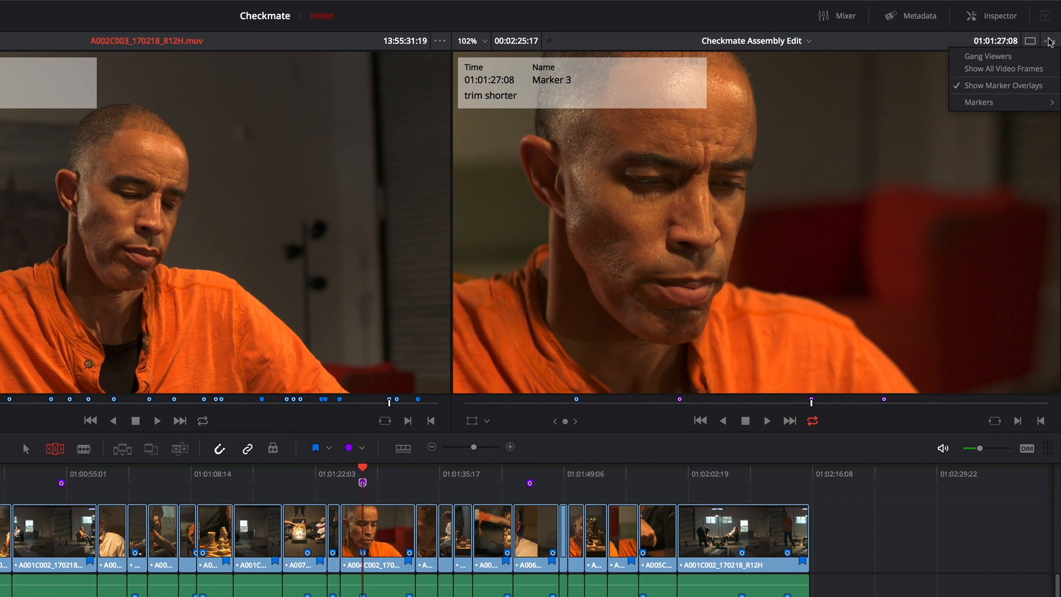
pyautogui.moveTo(979, 102)
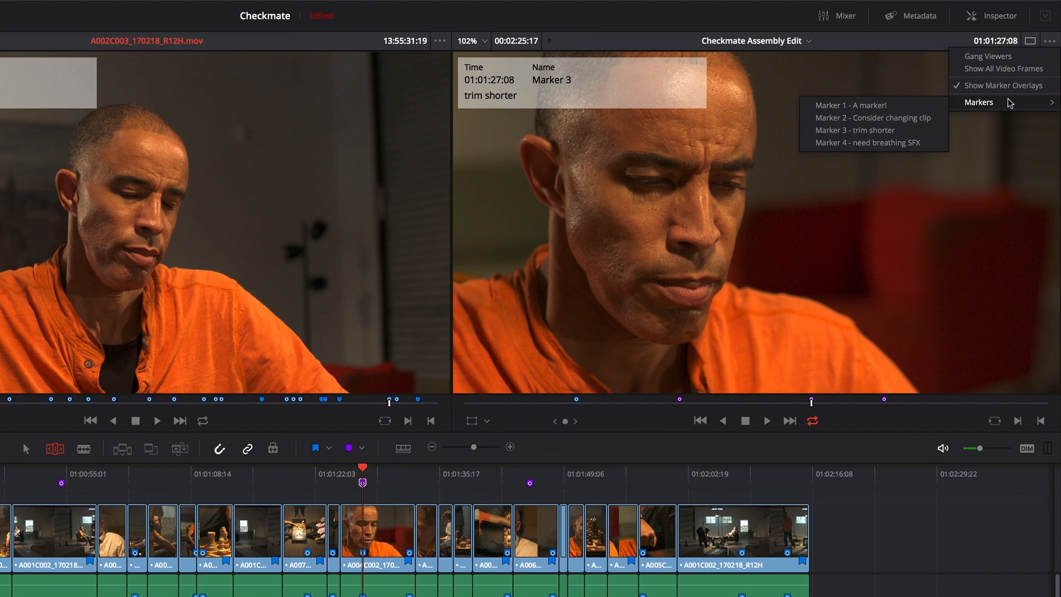
pyautogui.moveTo(874, 118)
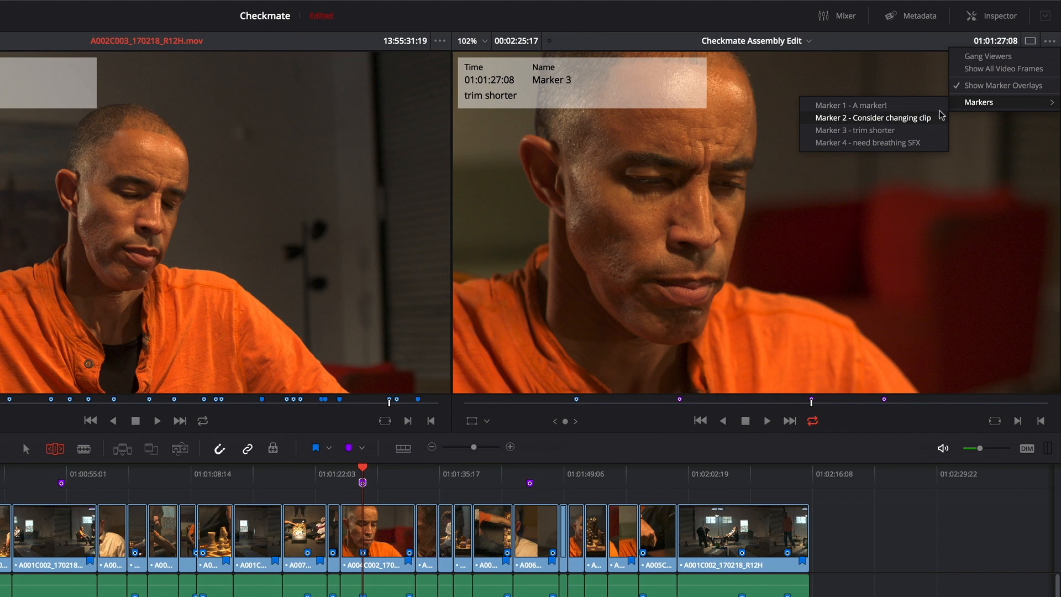
pyautogui.click(873, 118)
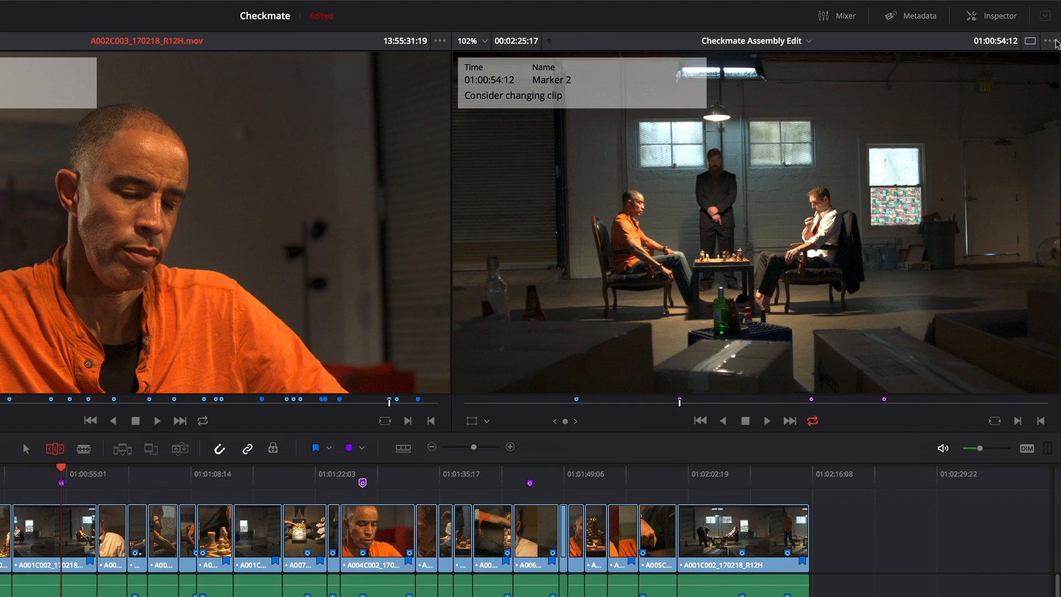
pyautogui.click(1052, 40)
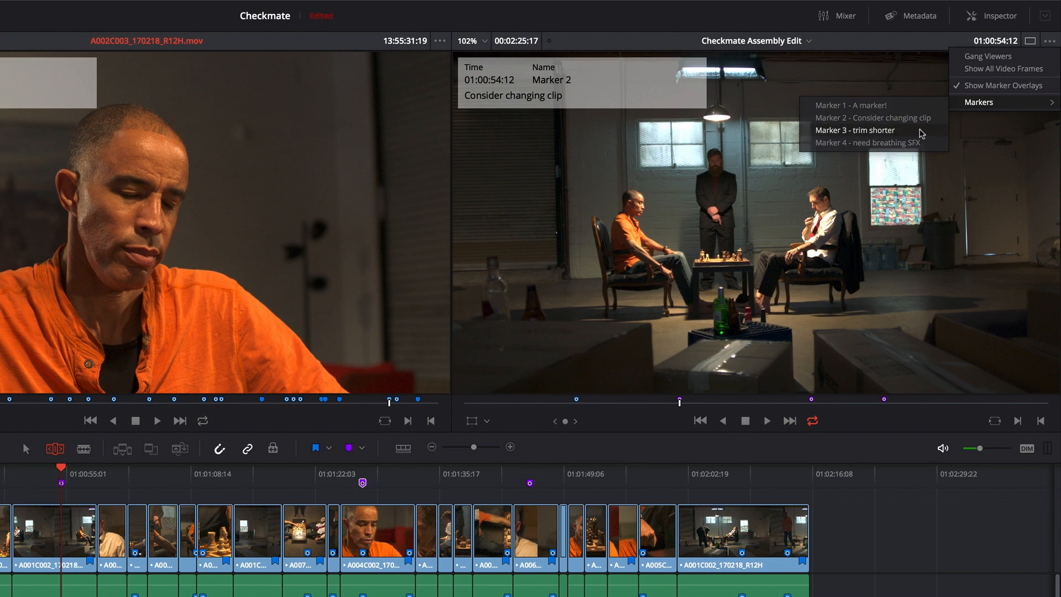
pyautogui.click(855, 130)
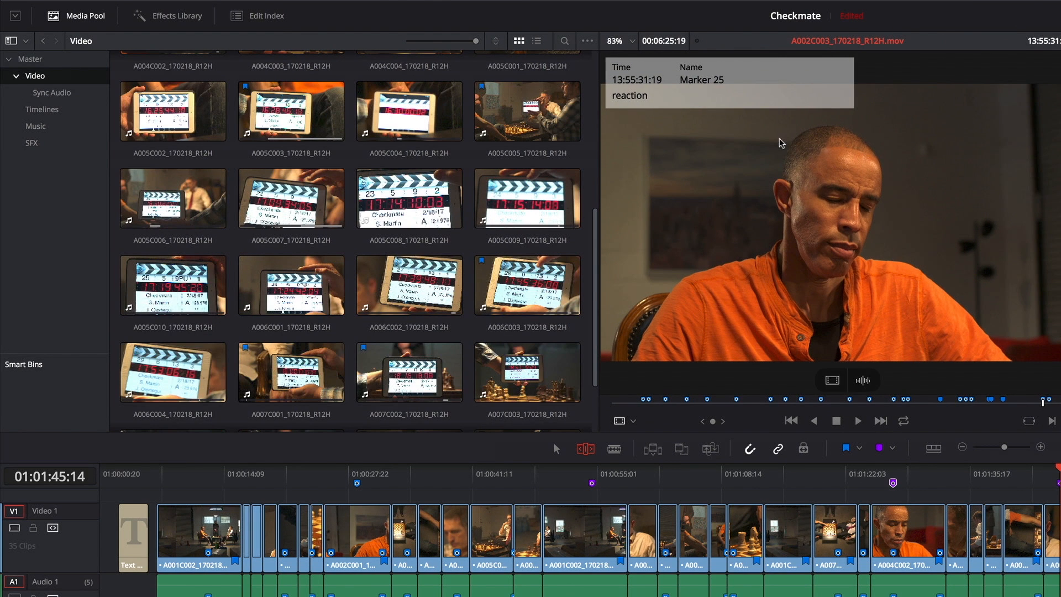
# Switch the Media Pool to List View and expand A003C001 to show its markers.
pyautogui.click(537, 41)
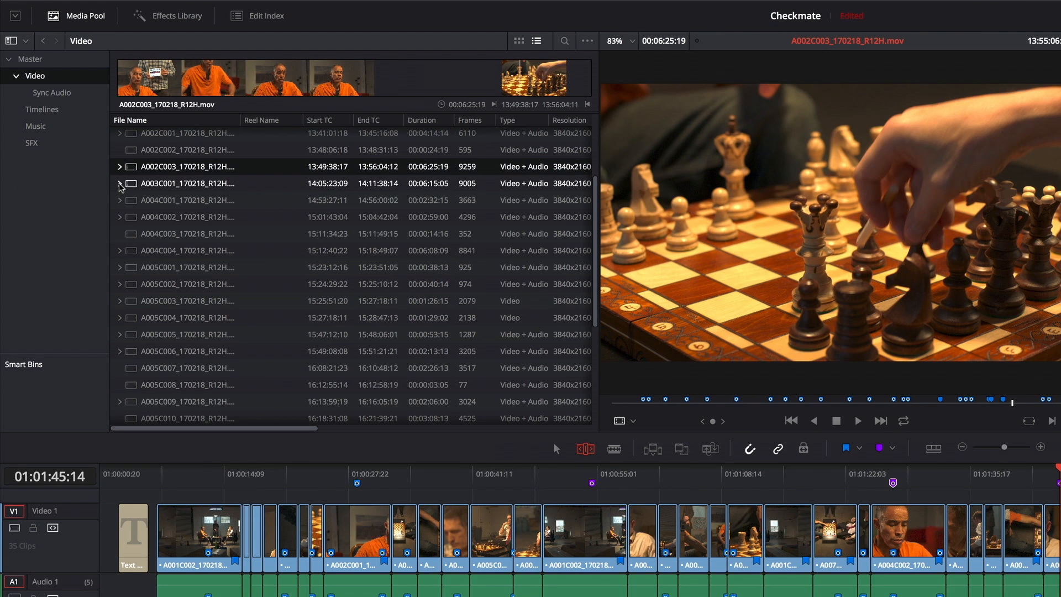
pyautogui.moveTo(120, 187)
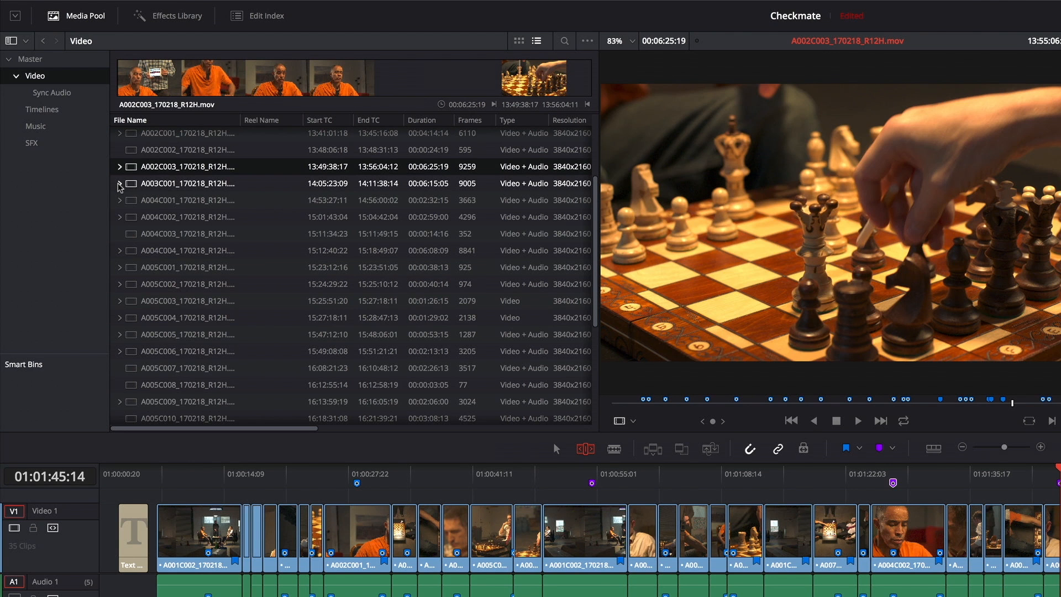
pyautogui.click(120, 183)
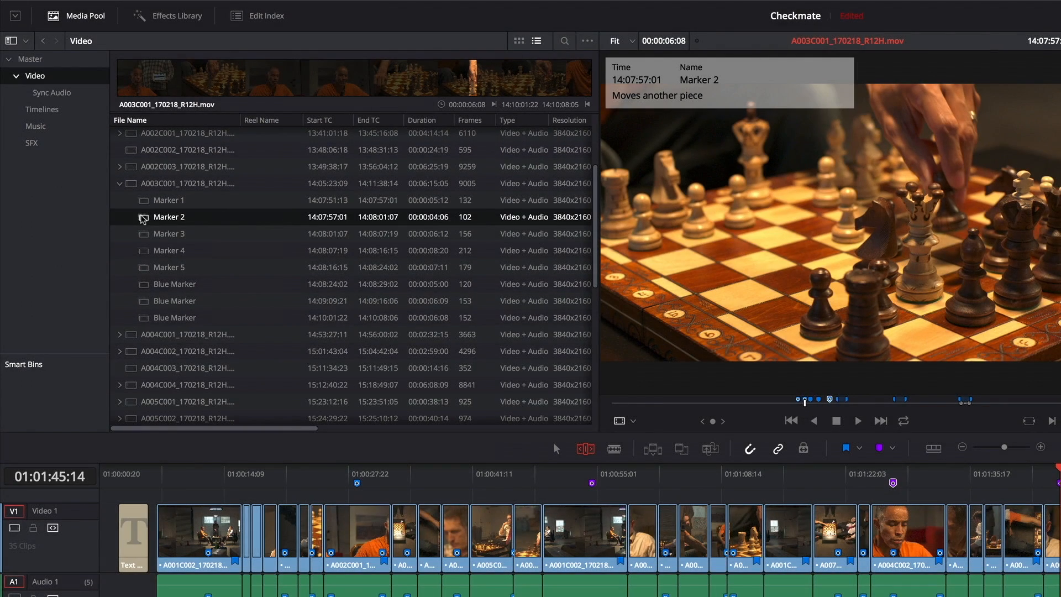
# Cue A003C001's Markers 3 and 4, both Blue Markers, Marker 5, then show the Timelines bin.
pyautogui.click(170, 234)
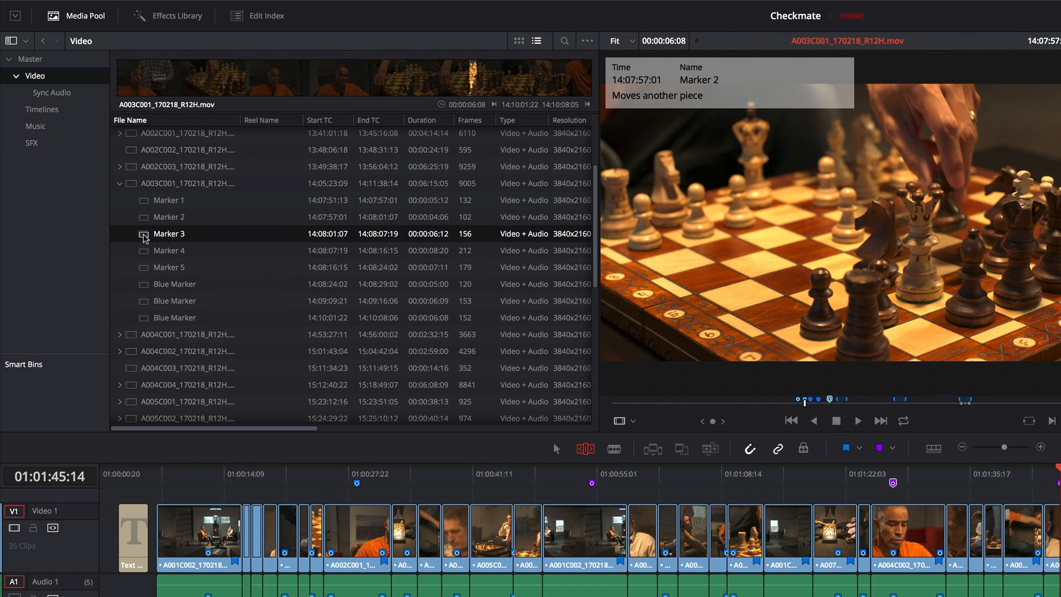
pyautogui.click(169, 250)
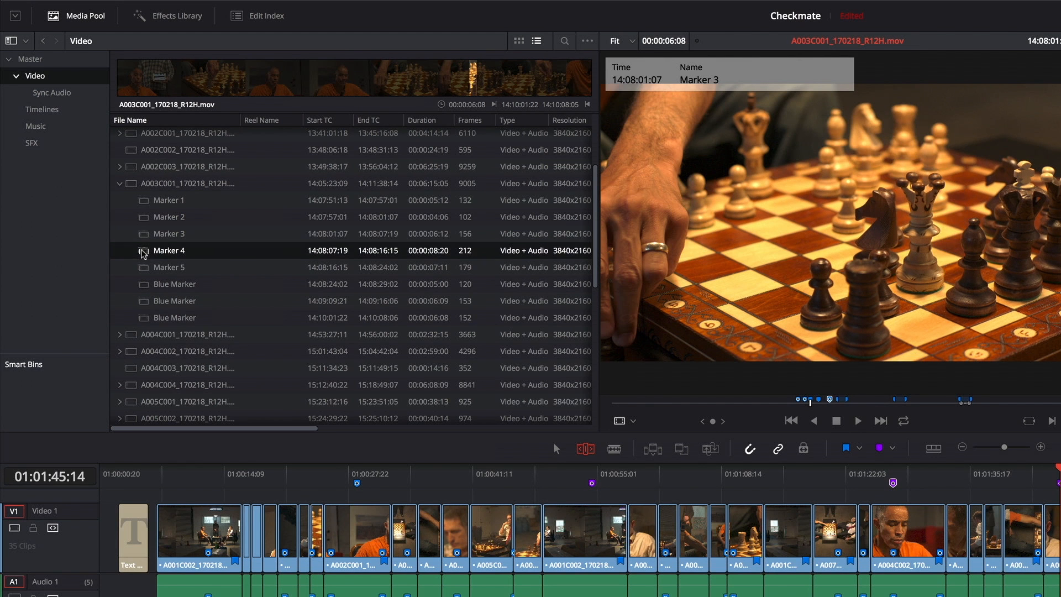
pyautogui.click(175, 283)
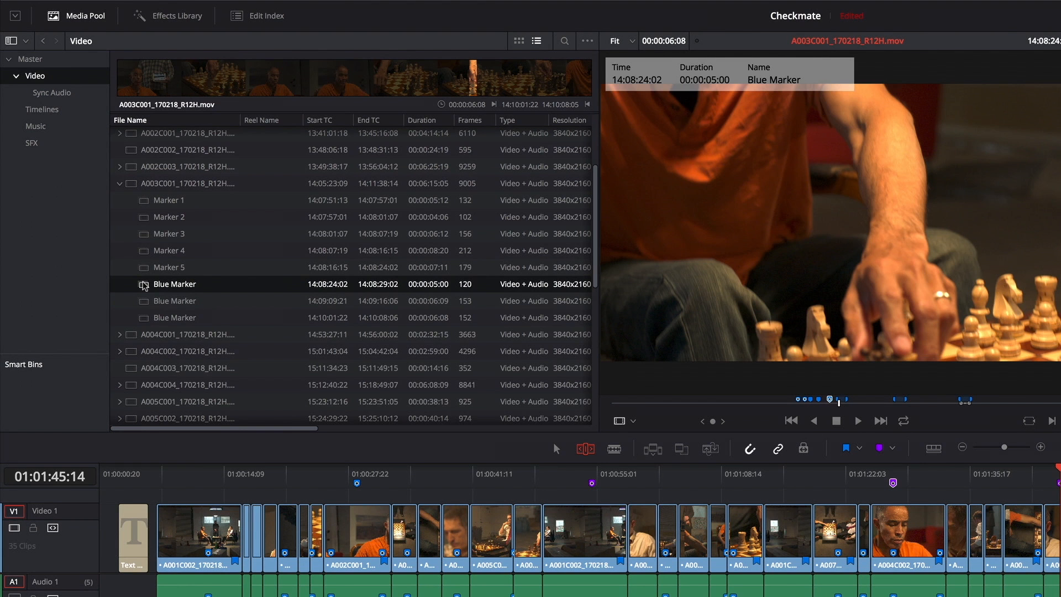
pyautogui.click(175, 301)
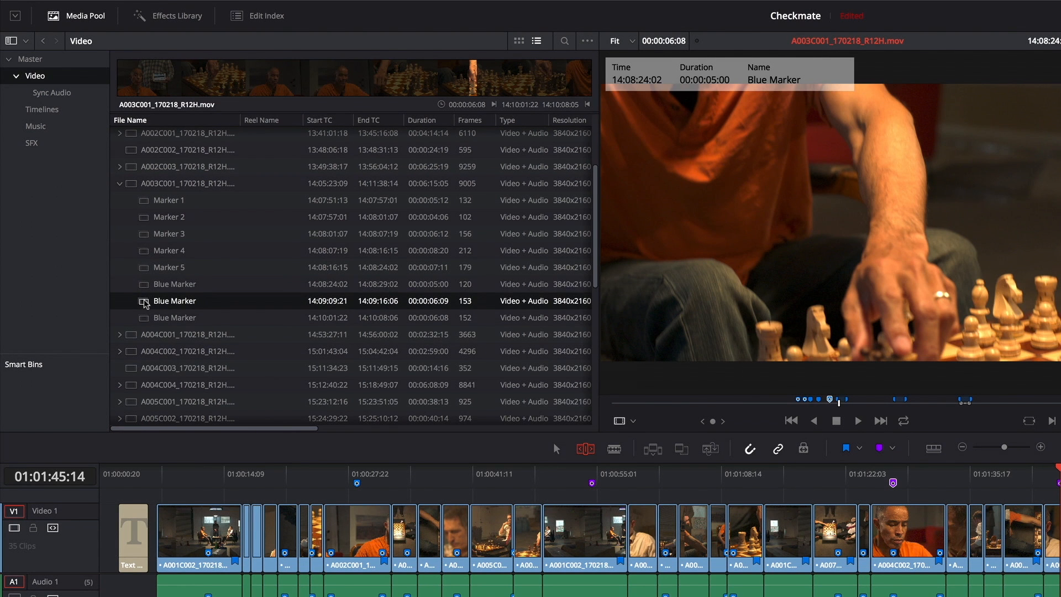
pyautogui.click(169, 266)
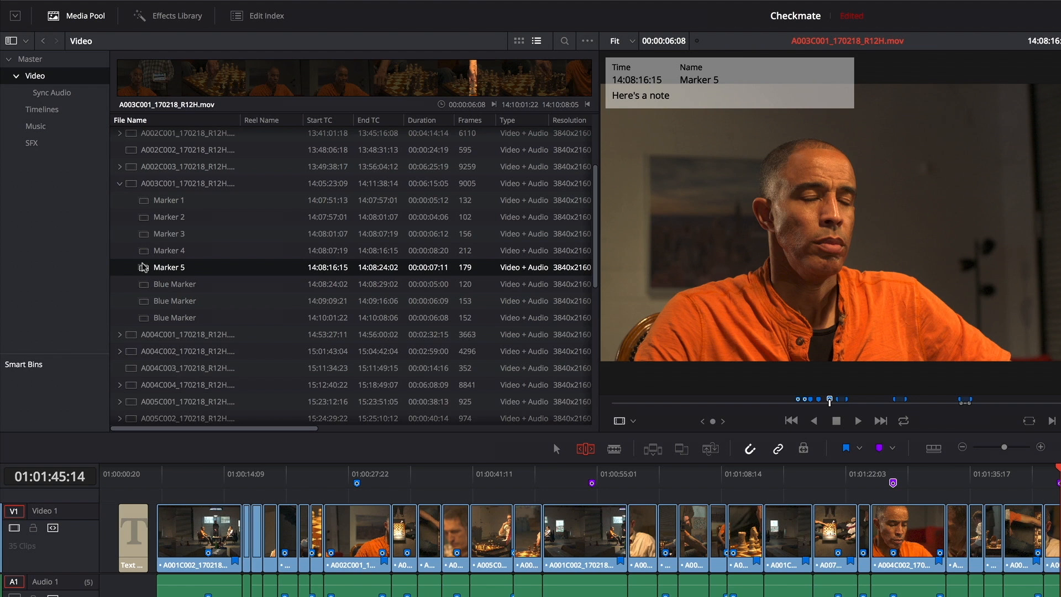
pyautogui.moveTo(154, 269)
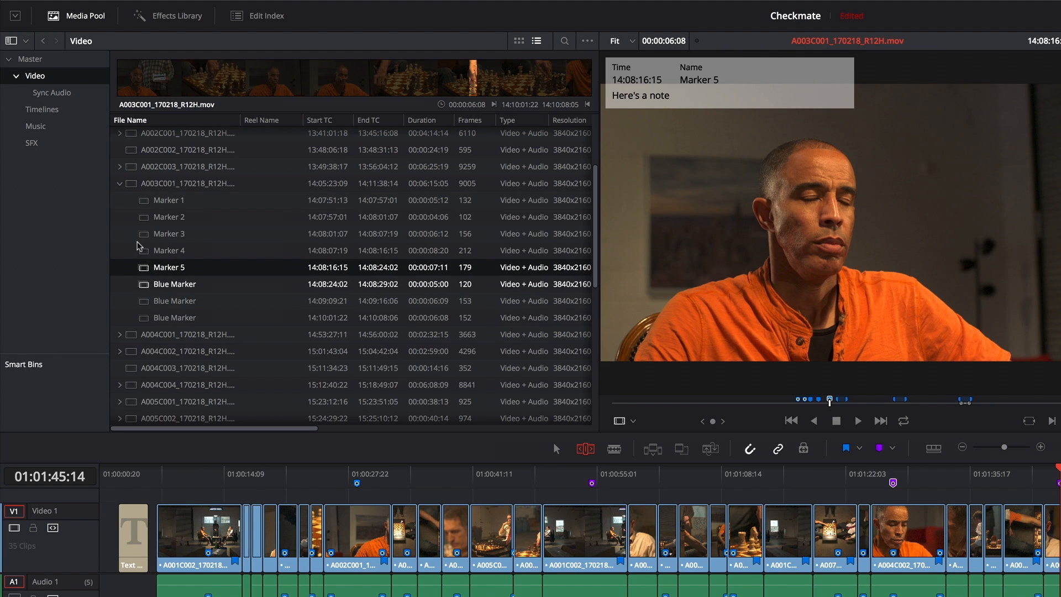
pyautogui.click(168, 216)
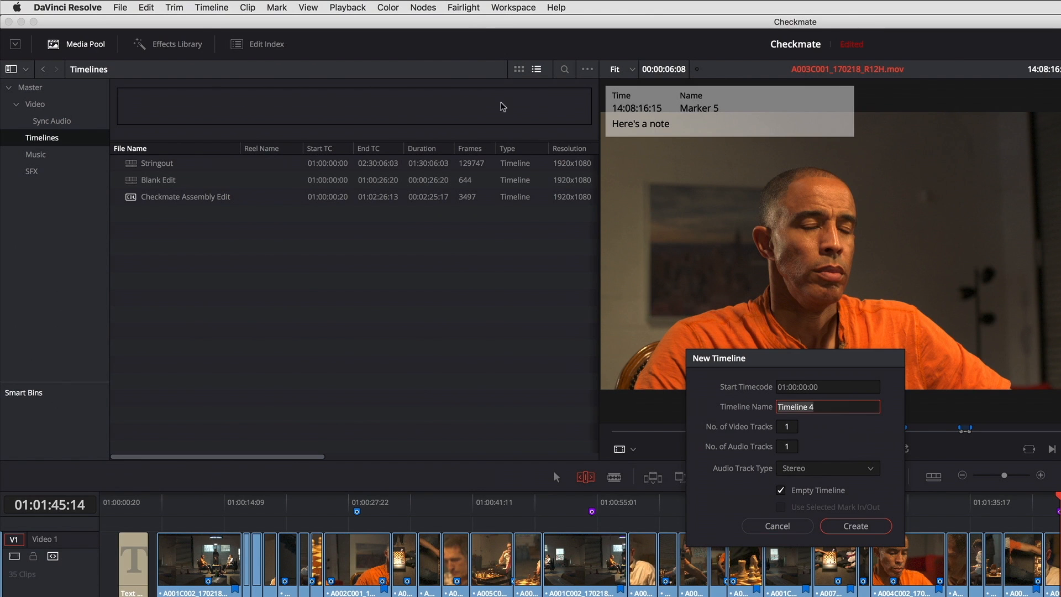
# Create an empty timeline named 'Blank' and return to the Video bin.
pyautogui.write('Blank')
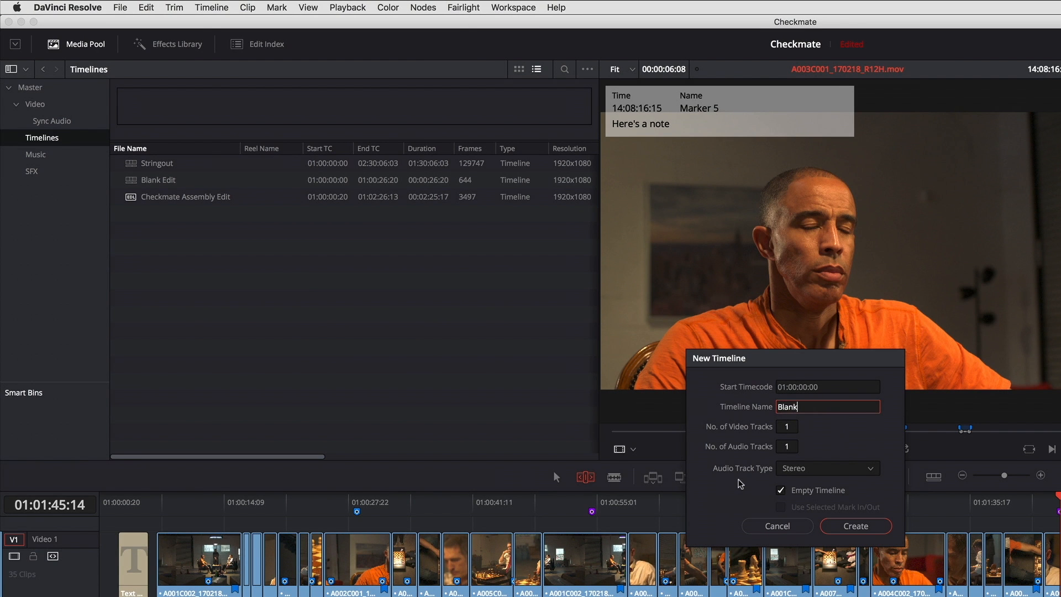
pyautogui.click(855, 525)
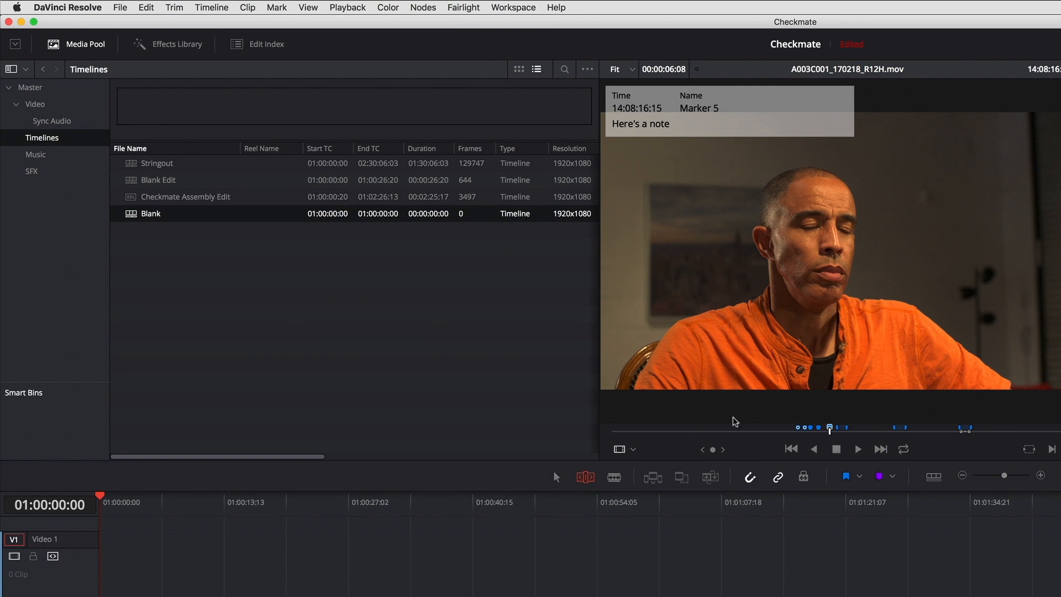
pyautogui.click(35, 104)
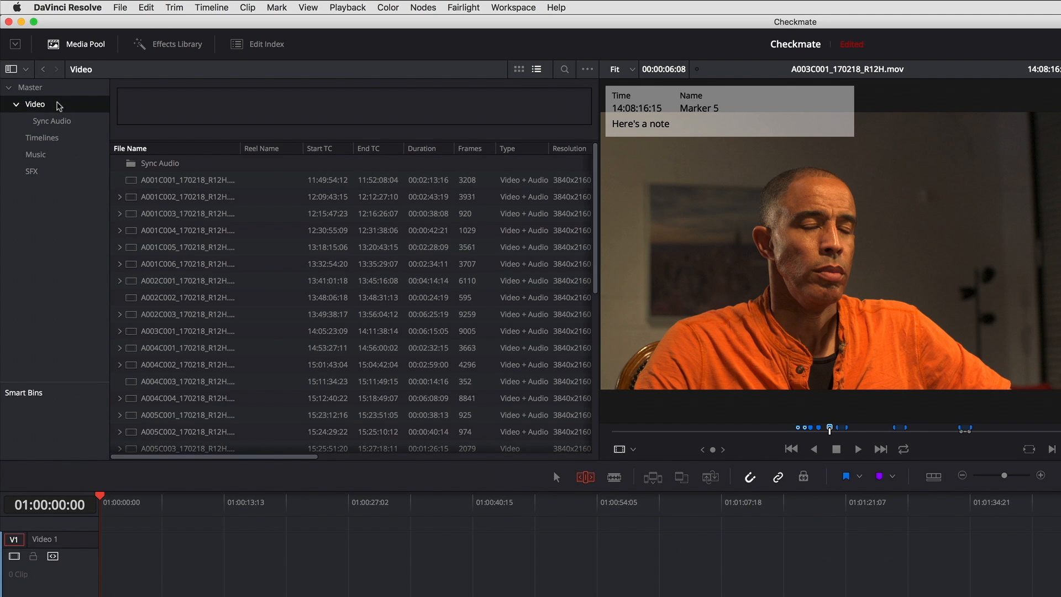
# Expand A001C002 and select its Marker 3, 'white shirt moves', for the Blank timeline.
pyautogui.click(120, 197)
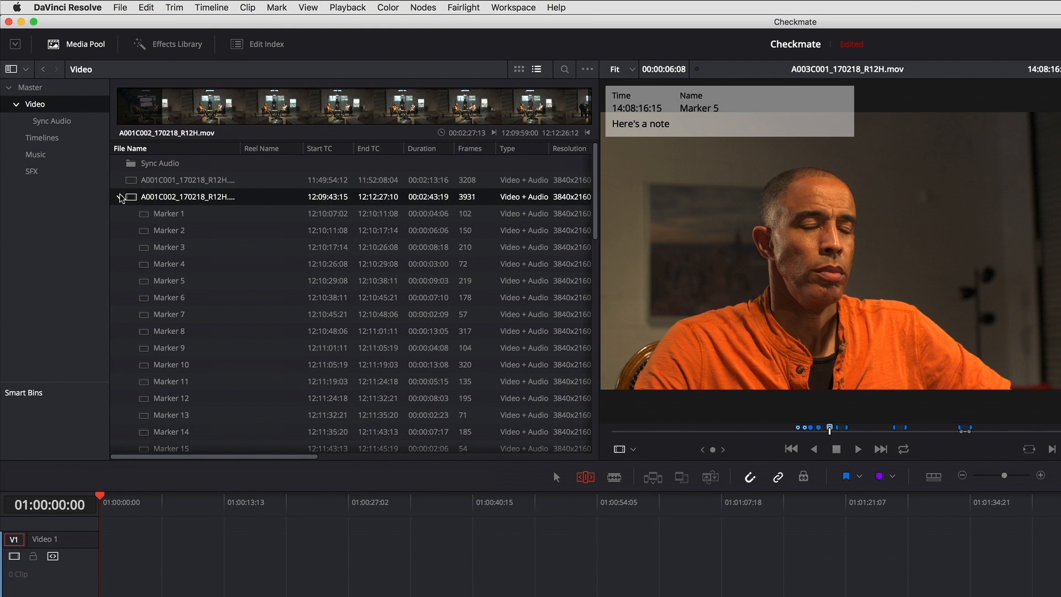
pyautogui.click(169, 247)
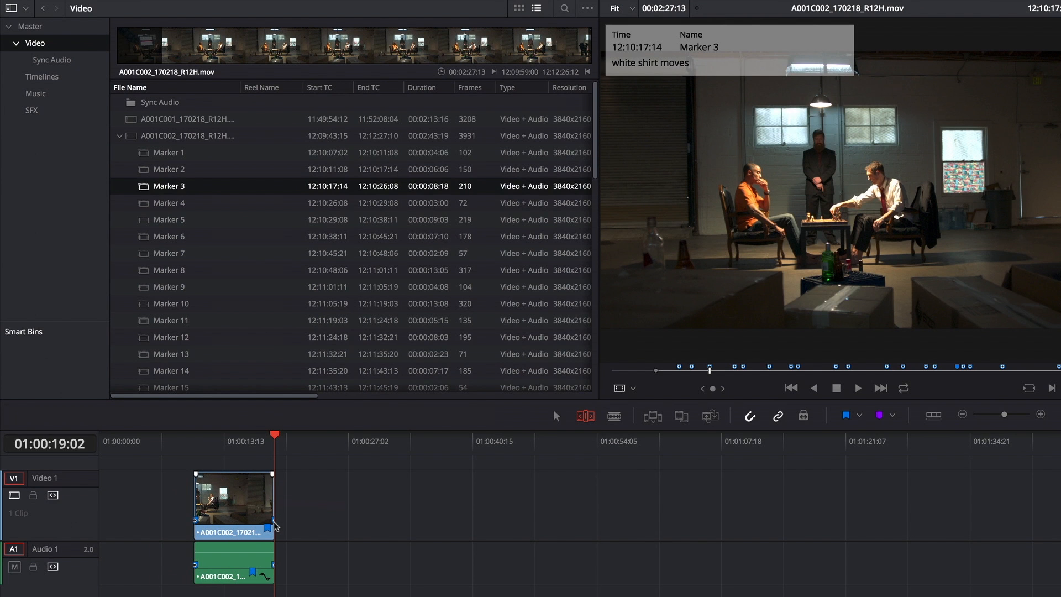
pyautogui.moveTo(748, 375)
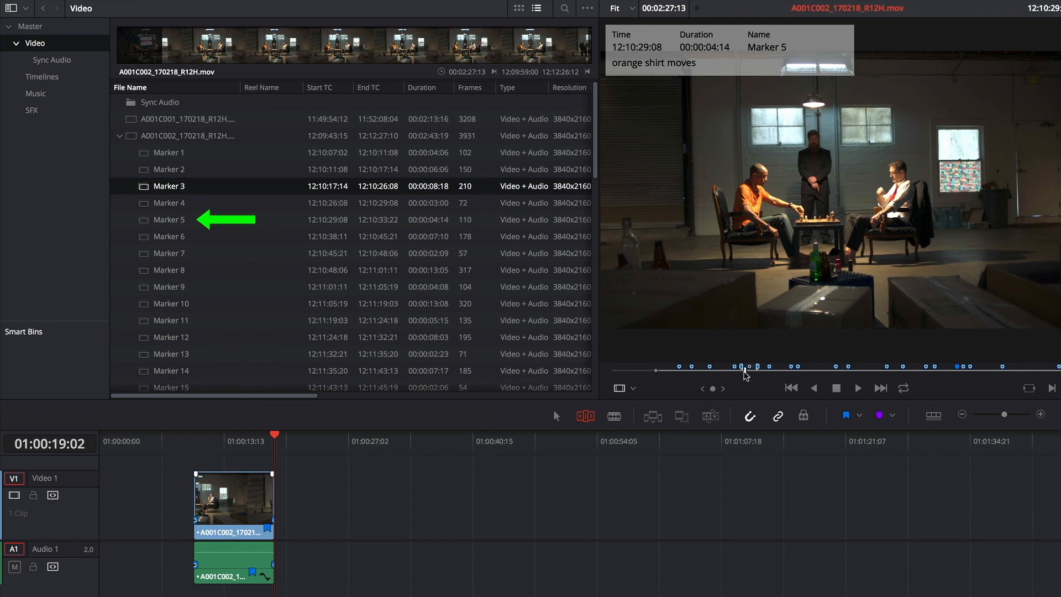
# Select A001C002's Marker 5, 'orange shirt moves', to place as the second timeline clip.
pyautogui.click(169, 220)
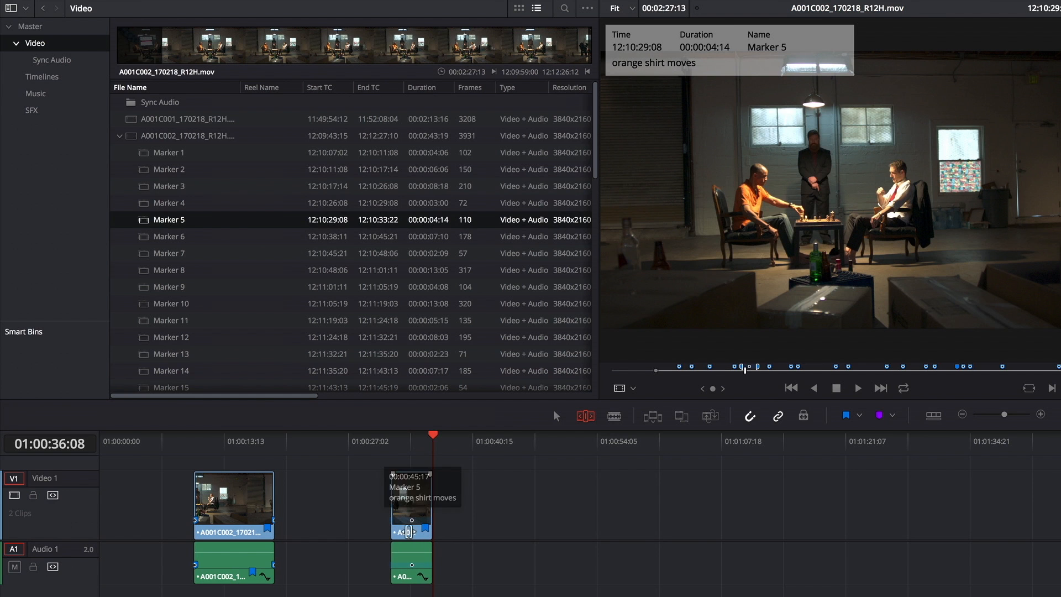
pyautogui.moveTo(404, 531)
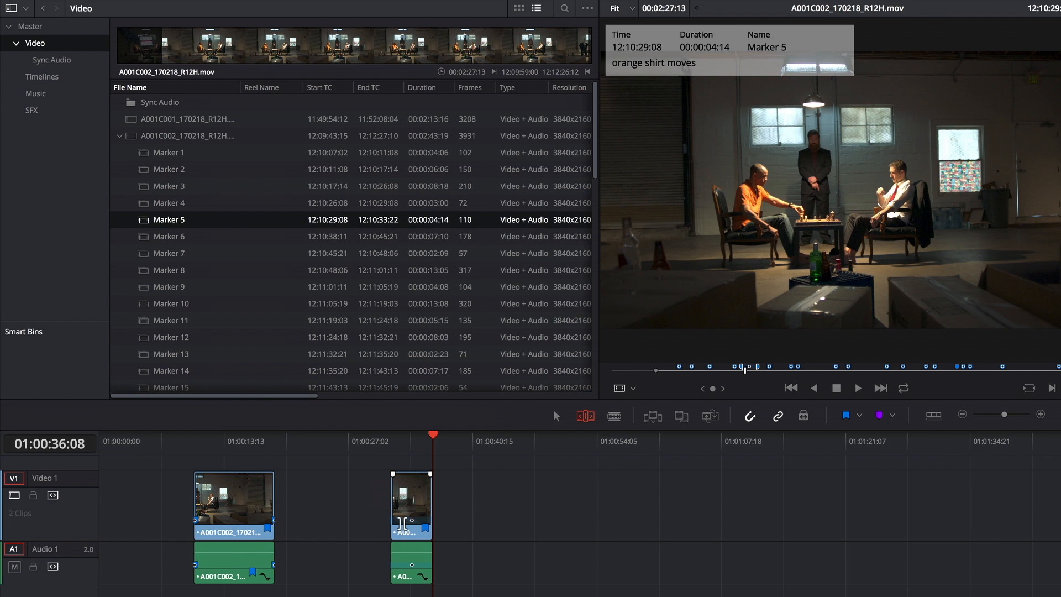